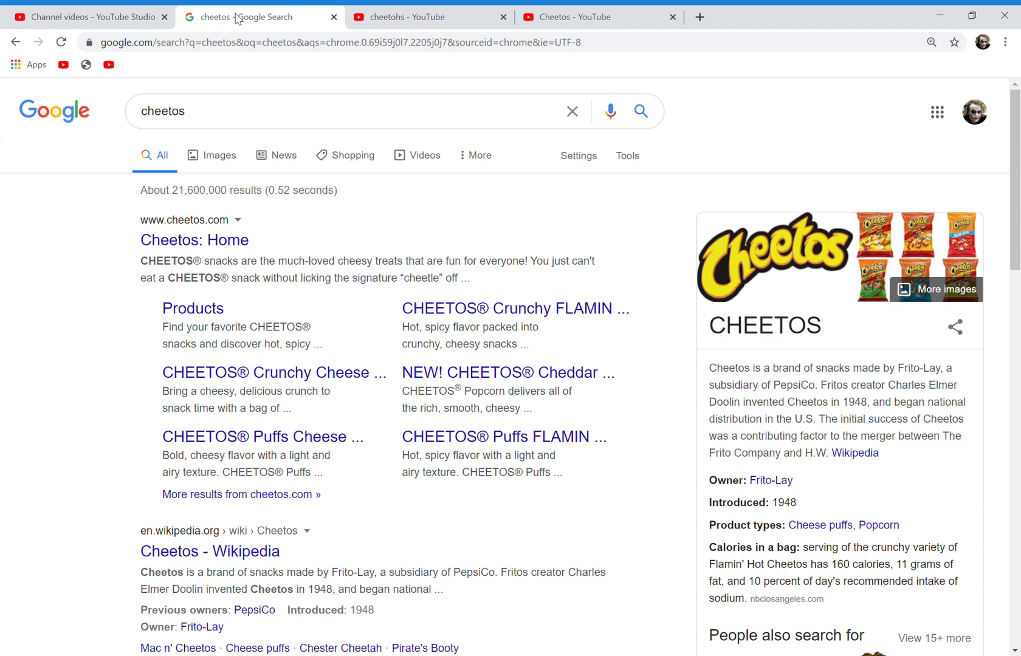
{"action": "mouse_move", "coordinate": [626, 155]}
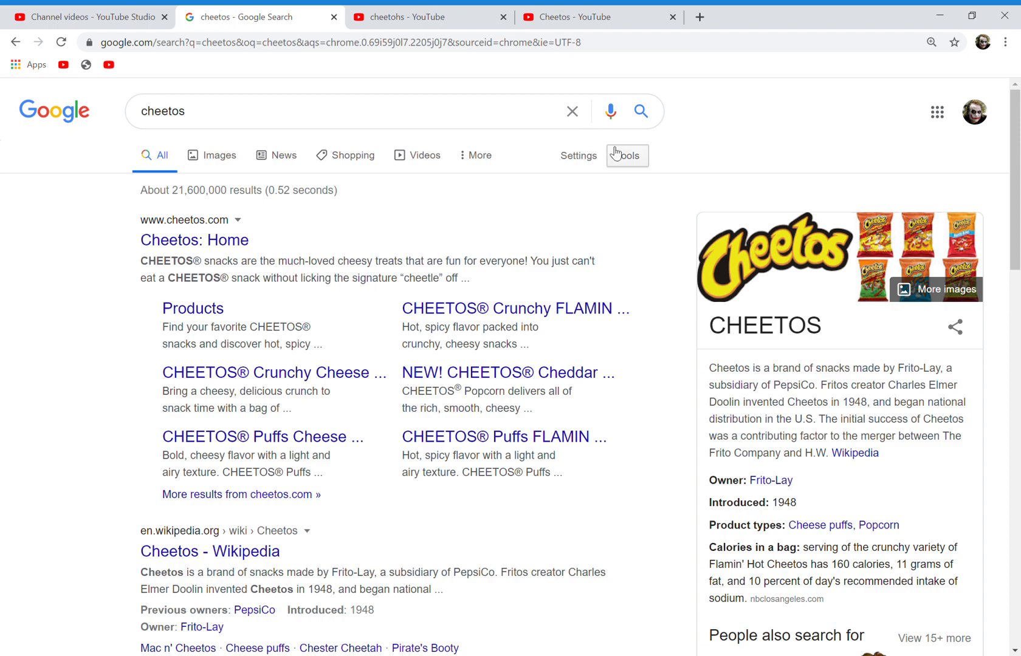
{"action": "mouse_move", "coordinate": [792, 342]}
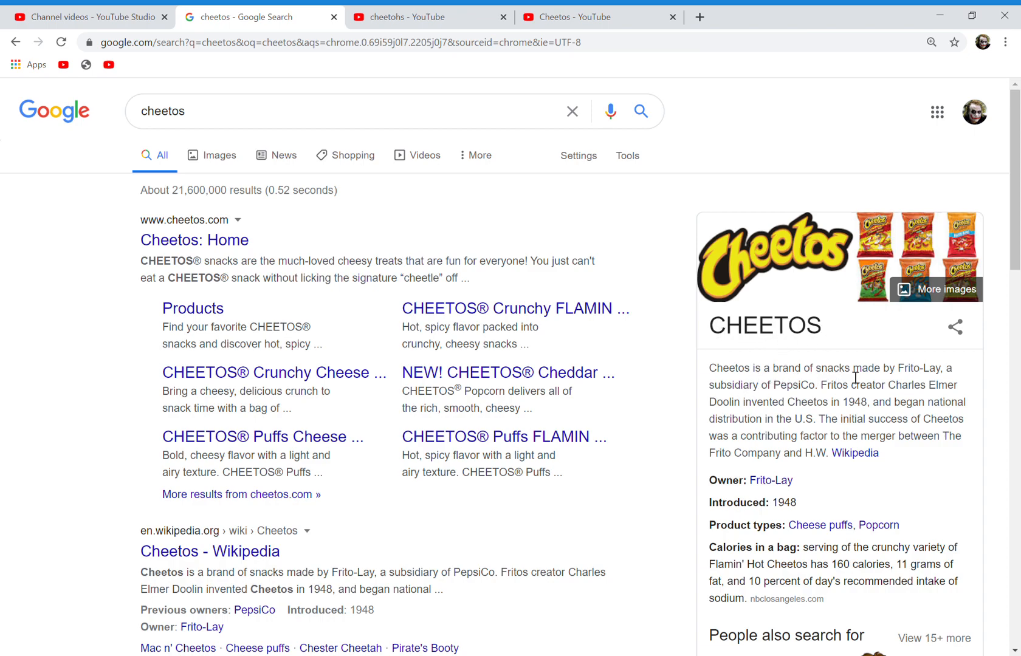
{"action": "mouse_move", "coordinate": [762, 391]}
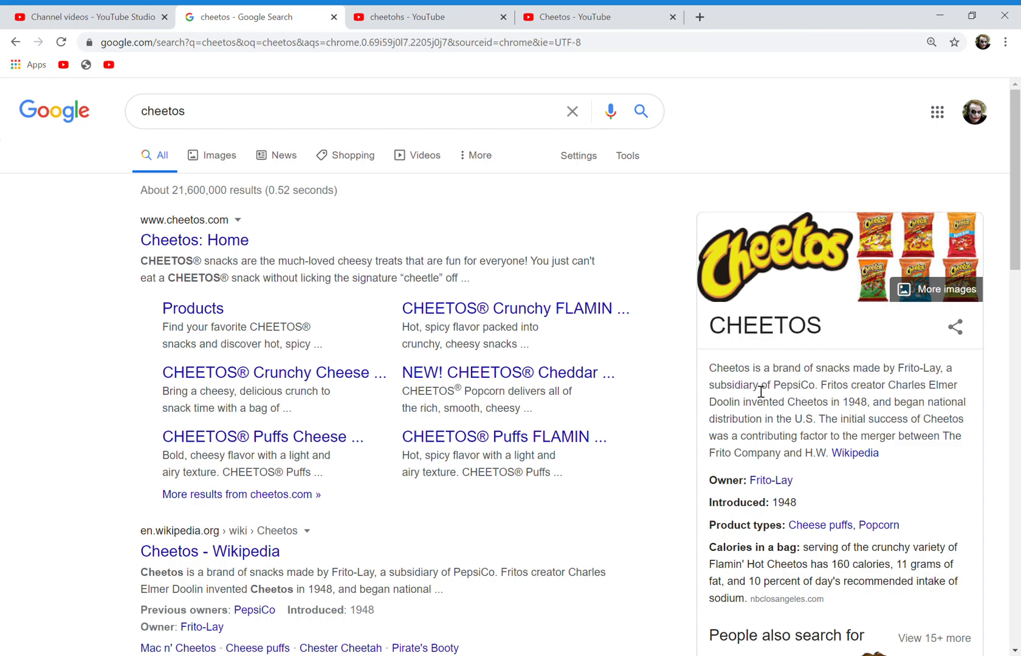
{"action": "mouse_move", "coordinate": [844, 391]}
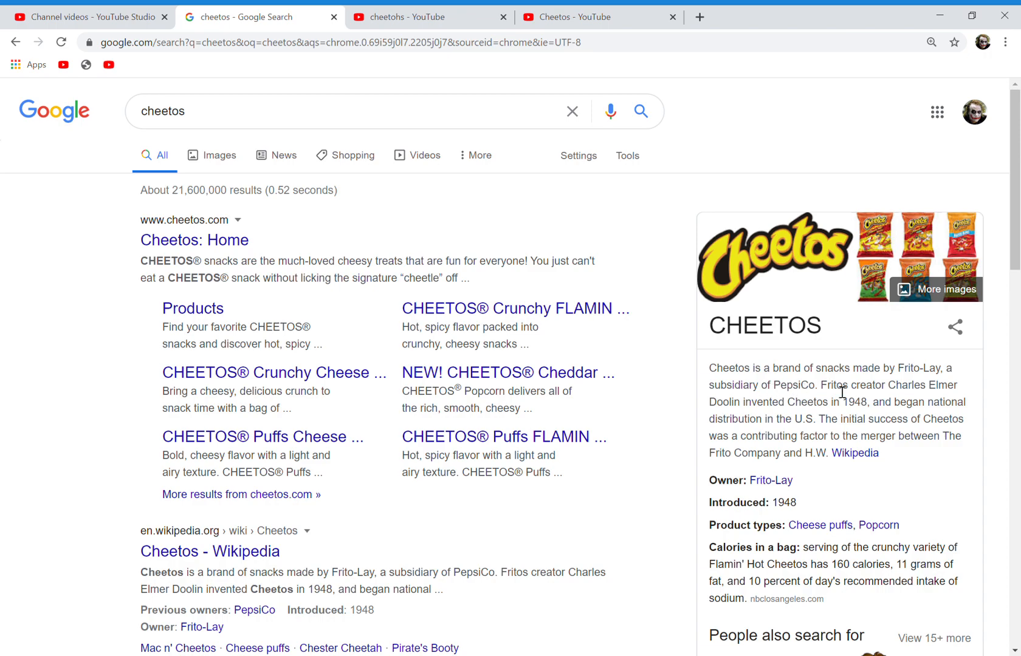
{"action": "mouse_move", "coordinate": [745, 416]}
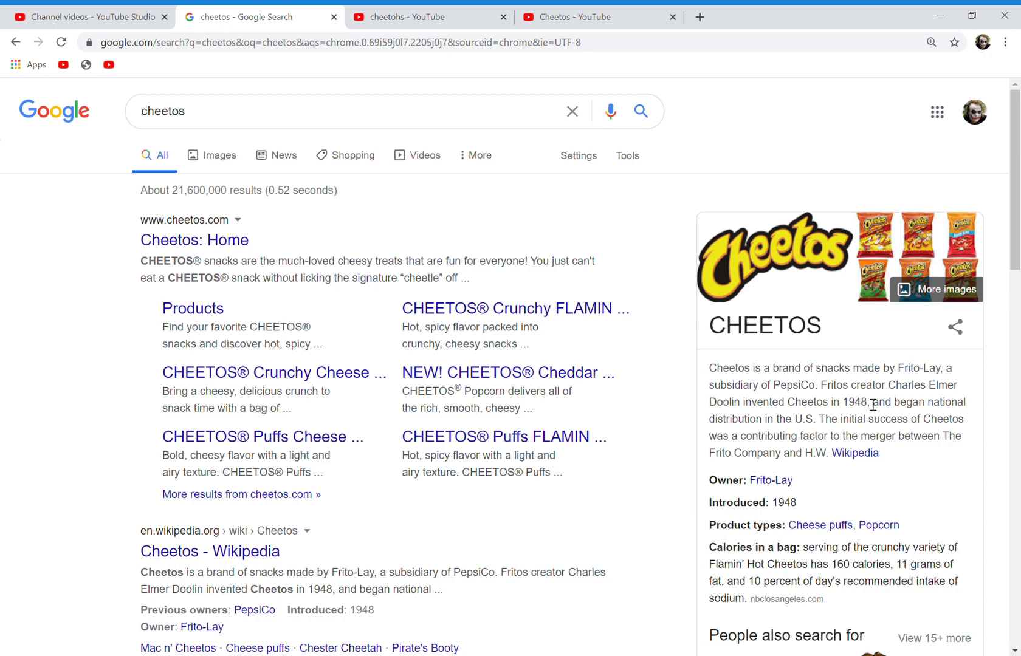
{"action": "mouse_move", "coordinate": [706, 438]}
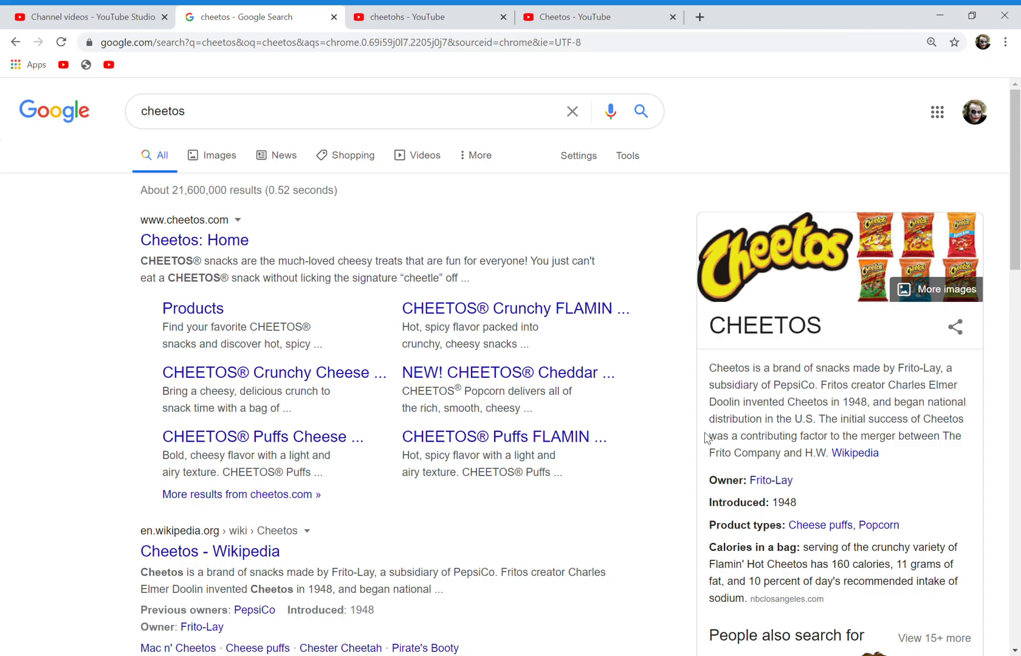
{"action": "mouse_move", "coordinate": [827, 428]}
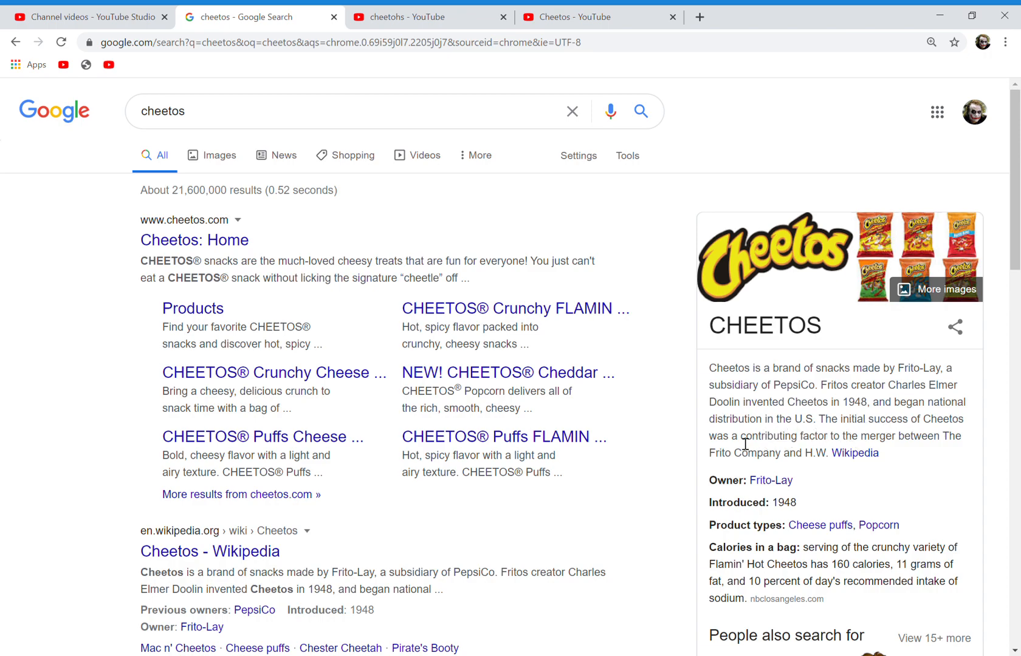
{"action": "mouse_move", "coordinate": [819, 459]}
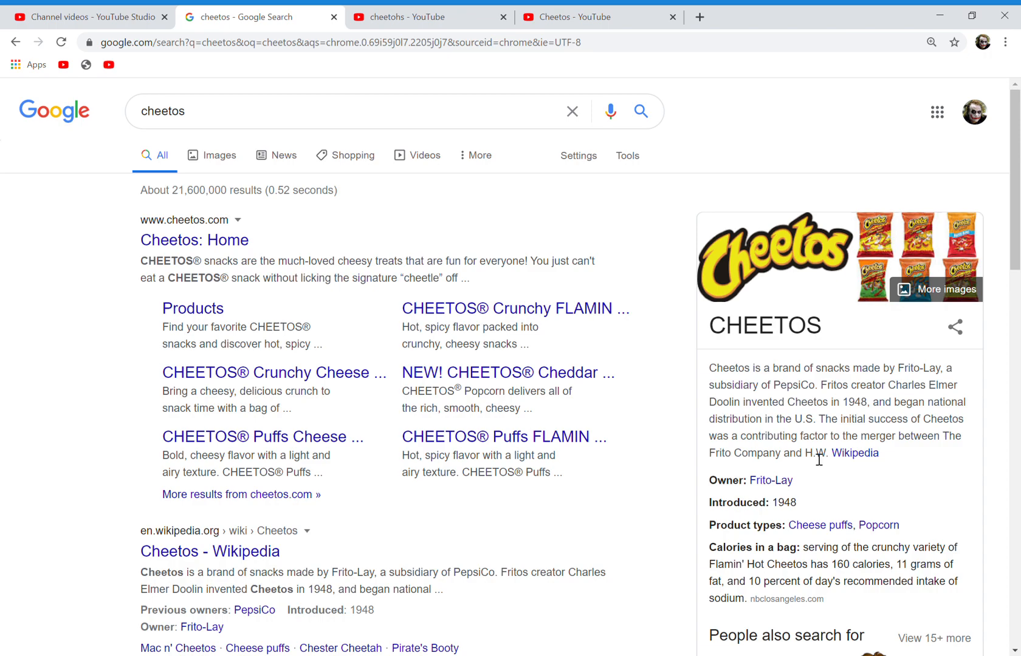
{"action": "mouse_move", "coordinate": [648, 207]}
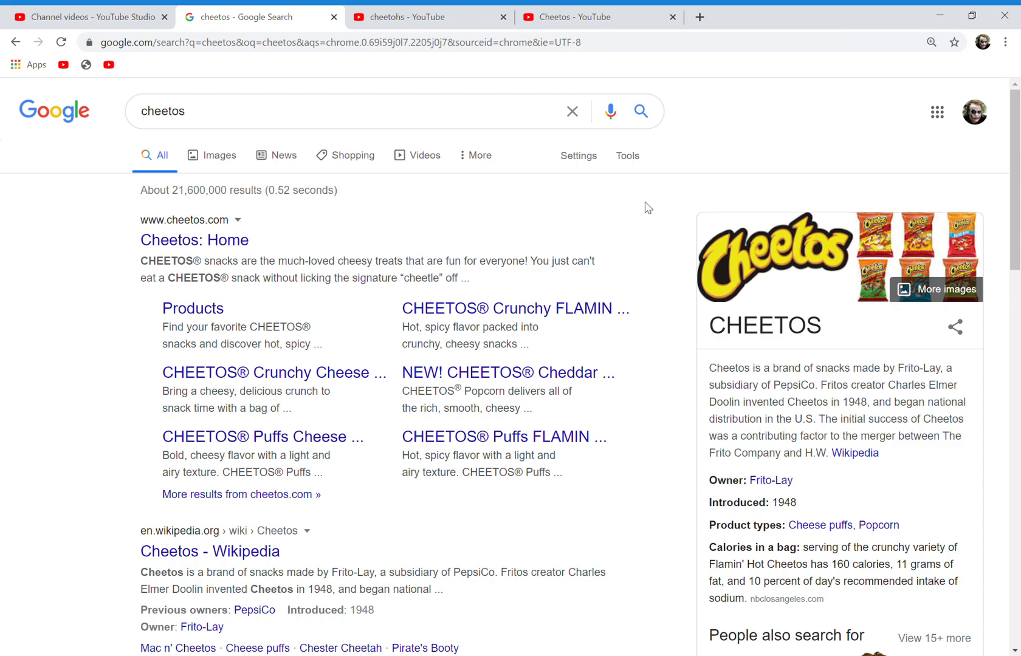
{"action": "mouse_move", "coordinate": [788, 296]}
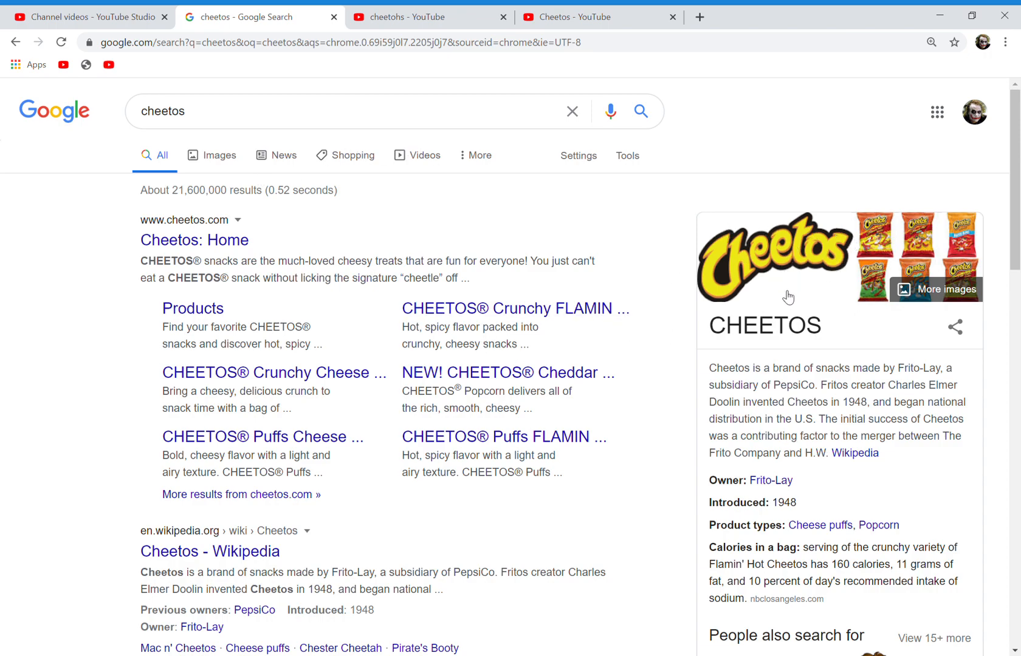
{"action": "mouse_move", "coordinate": [892, 549]}
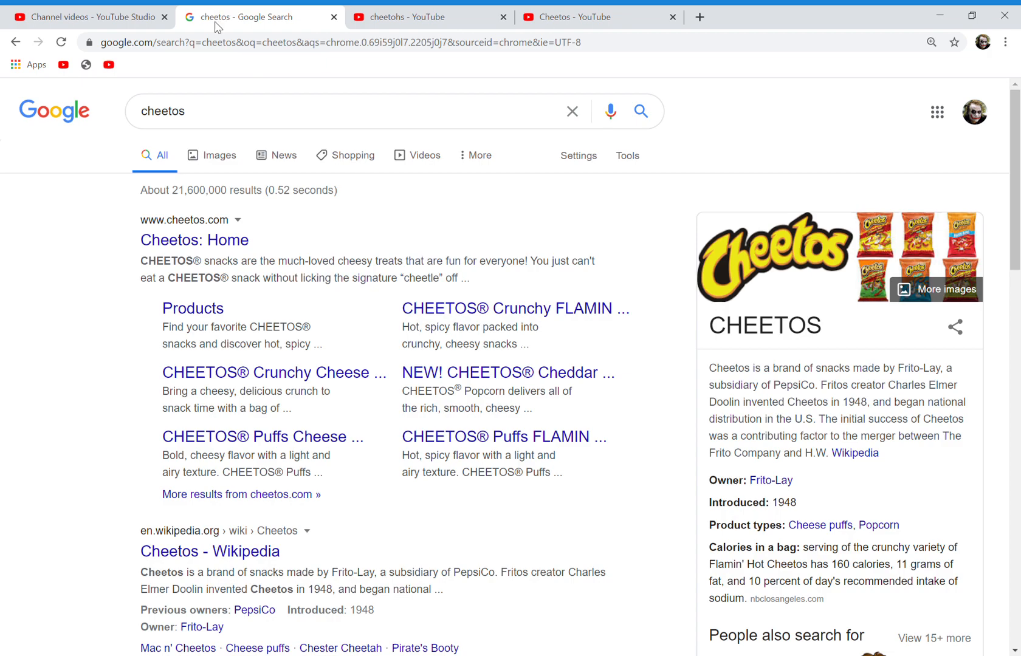
{"action": "mouse_move", "coordinate": [252, 25]}
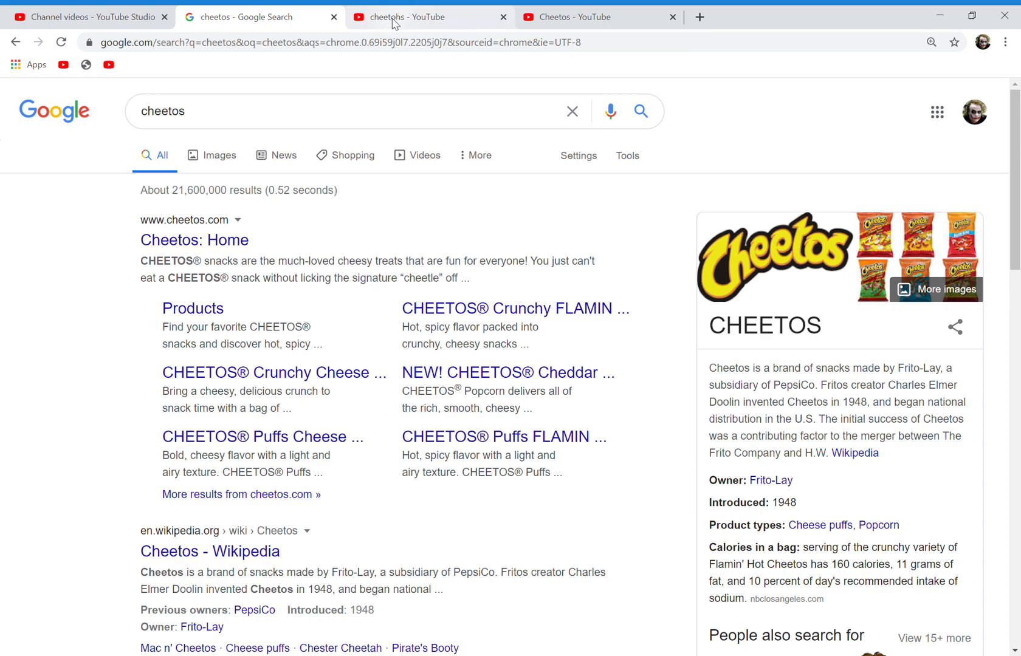
Step: Switch from the Google 'cheetos' results to the YouTube 'cheetohs' results tab
{"action": "left_click", "coordinate": [429, 17]}
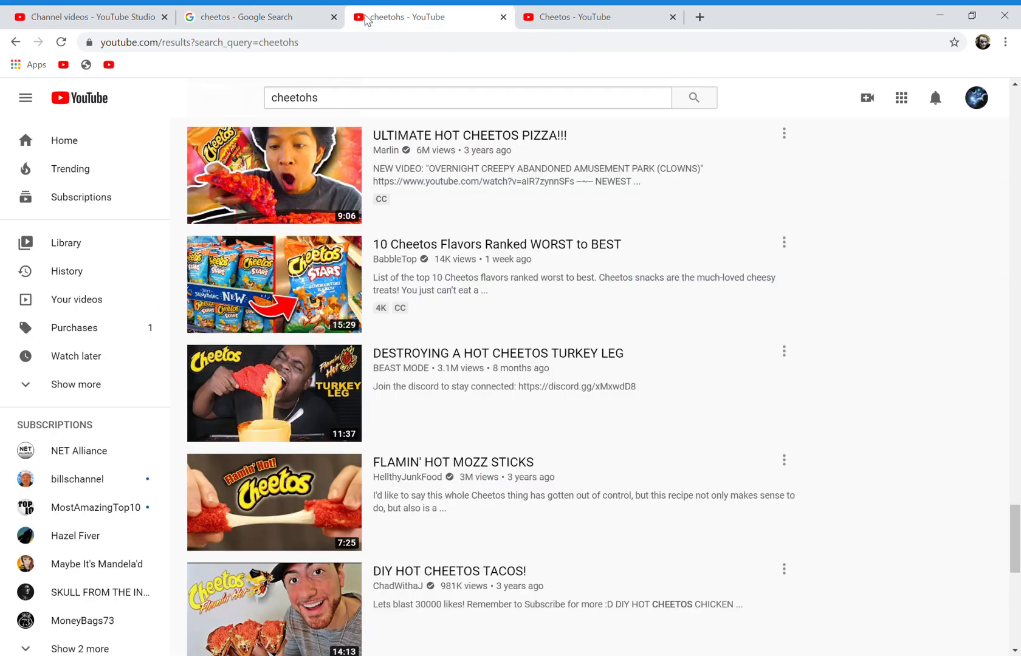
Step: Scroll through the 'cheetohs' results past Hot Cheetos recipe, mukbang and challenge videos
{"action": "scroll", "scroll_direction": "up", "scroll_amount": 3}
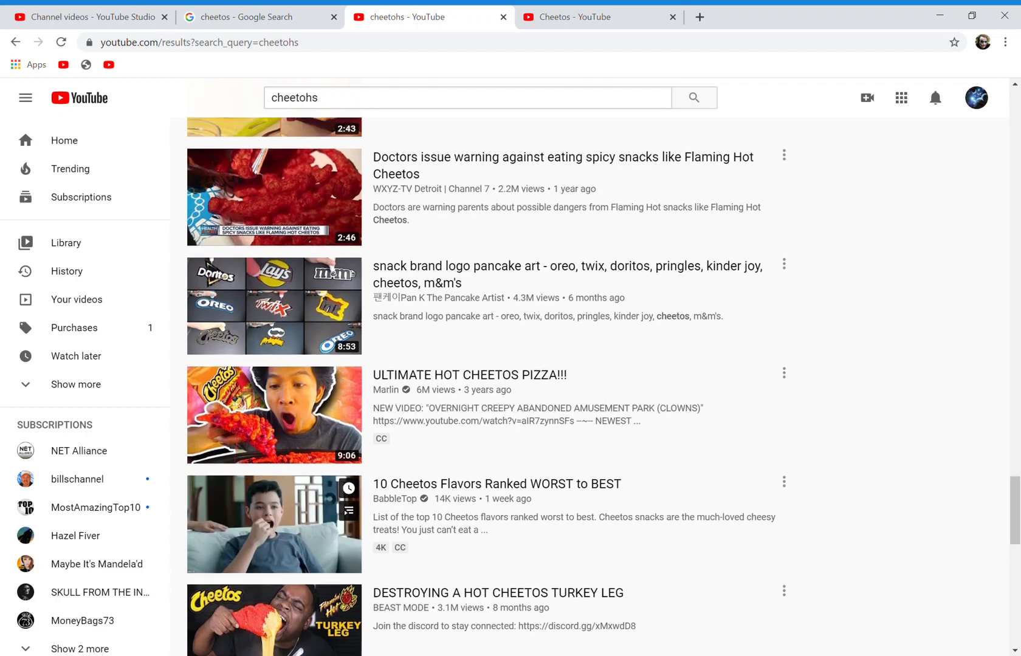
{"action": "scroll", "scroll_direction": "up", "scroll_amount": 3}
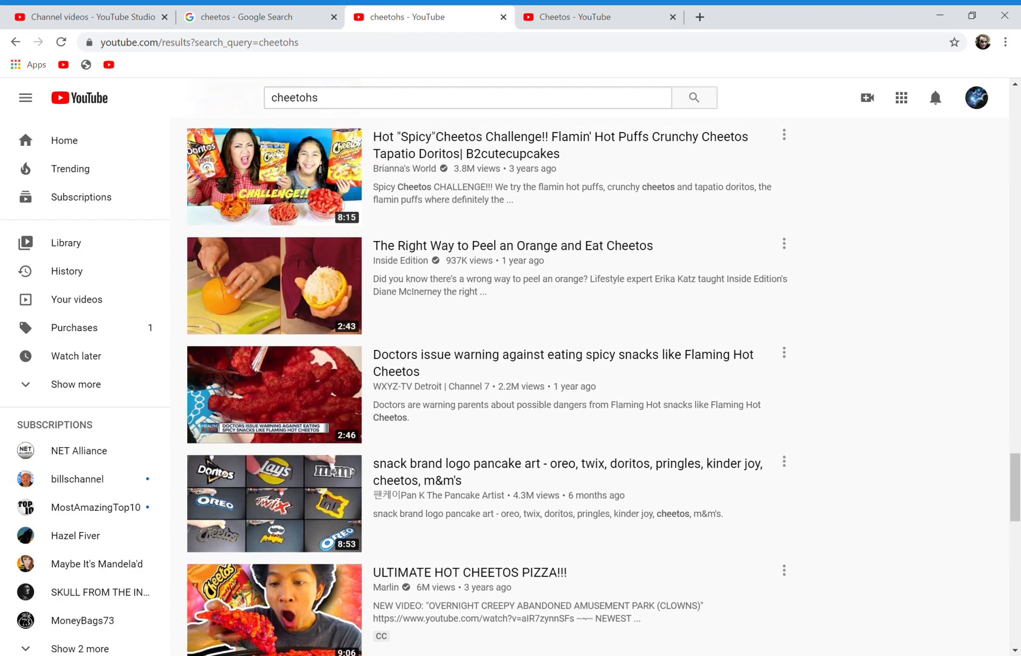
{"action": "scroll", "scroll_direction": "up", "scroll_amount": 3}
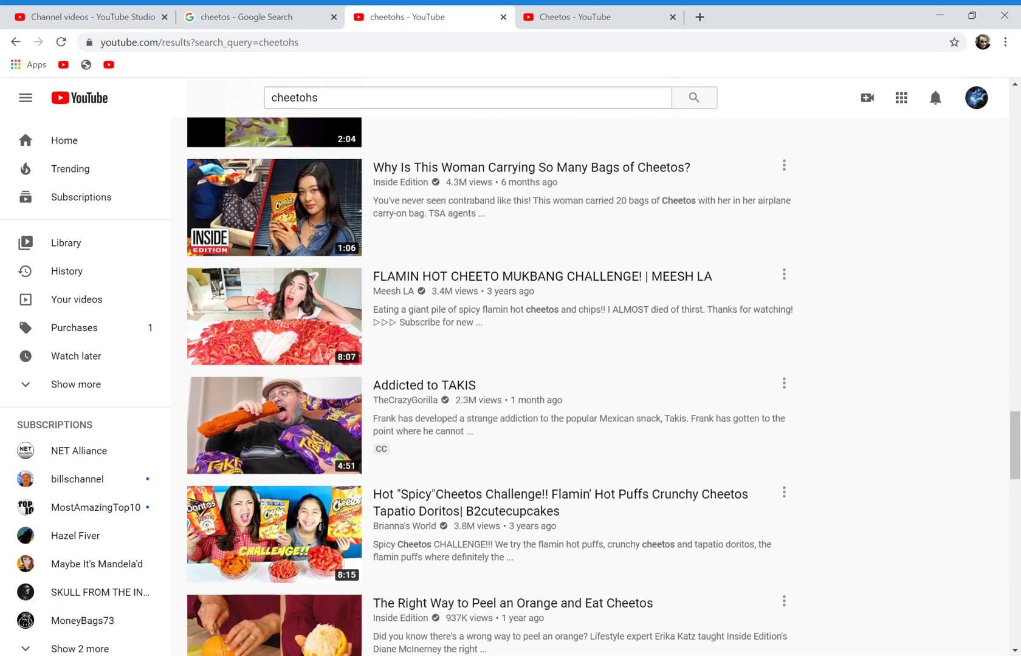
{"action": "scroll", "scroll_direction": "down", "scroll_amount": 3}
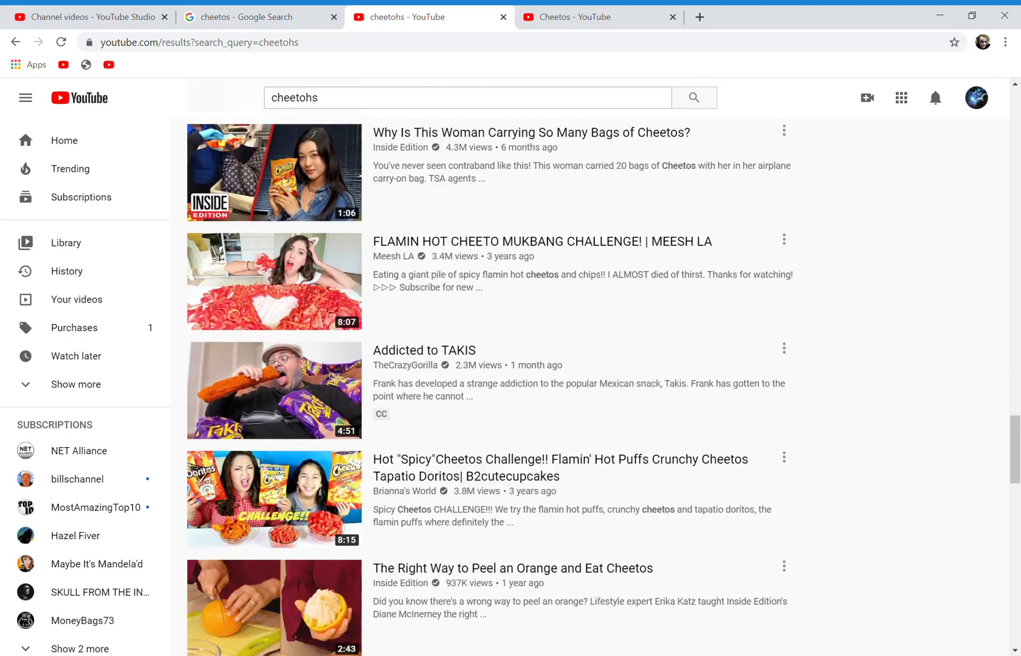
{"action": "scroll", "scroll_direction": "down", "scroll_amount": 3}
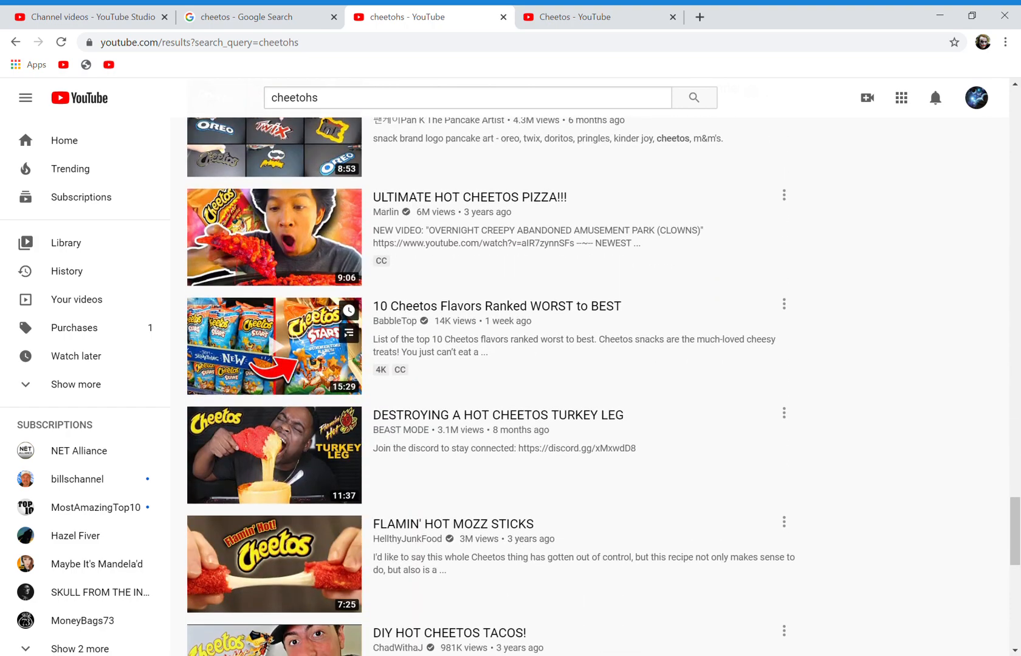
{"action": "scroll", "scroll_direction": "down", "scroll_amount": 3}
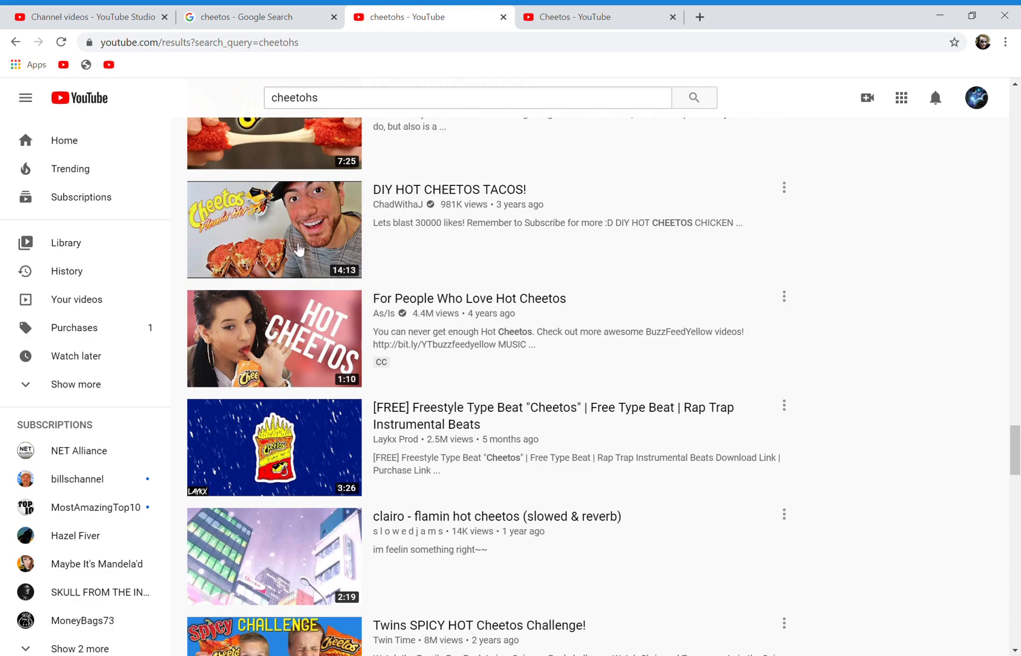
{"action": "scroll", "scroll_direction": "down", "scroll_amount": 3}
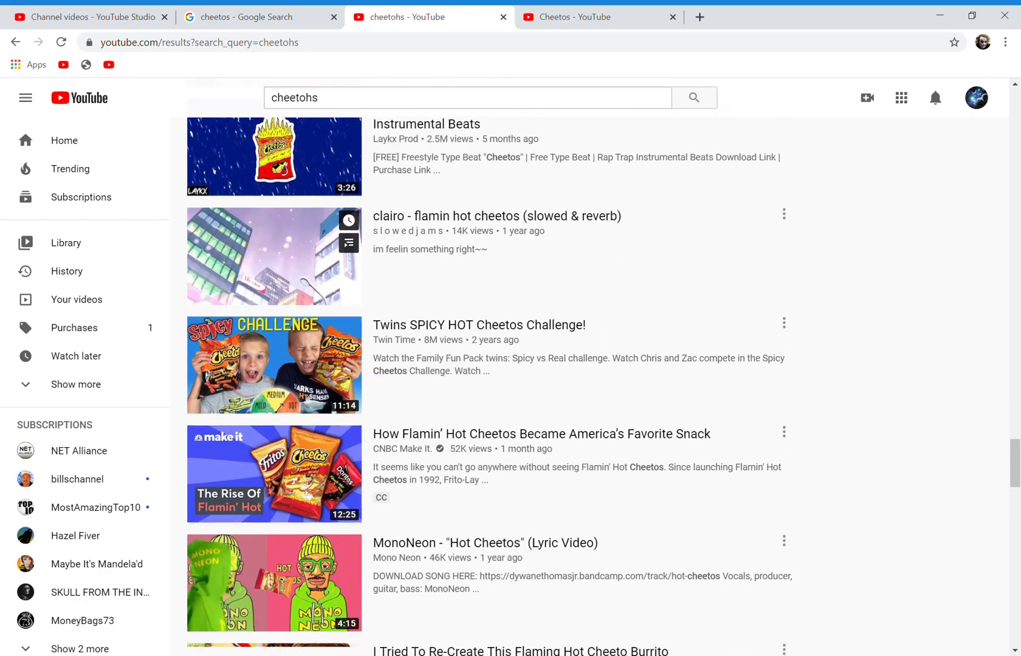
{"action": "scroll", "scroll_direction": "down", "scroll_amount": 3}
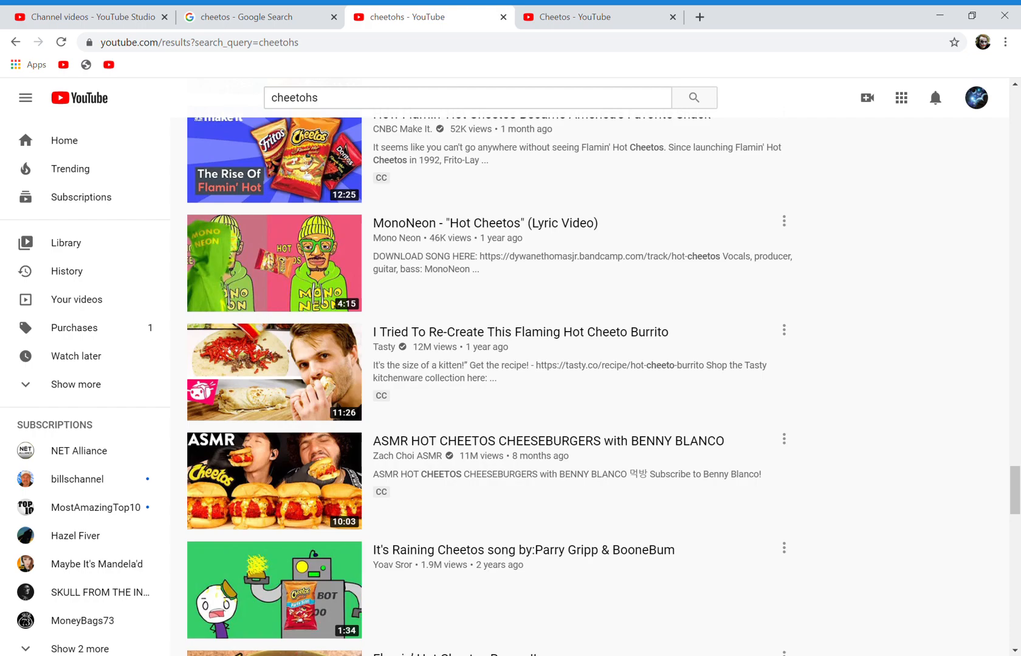
{"action": "scroll", "scroll_direction": "down", "scroll_amount": 3}
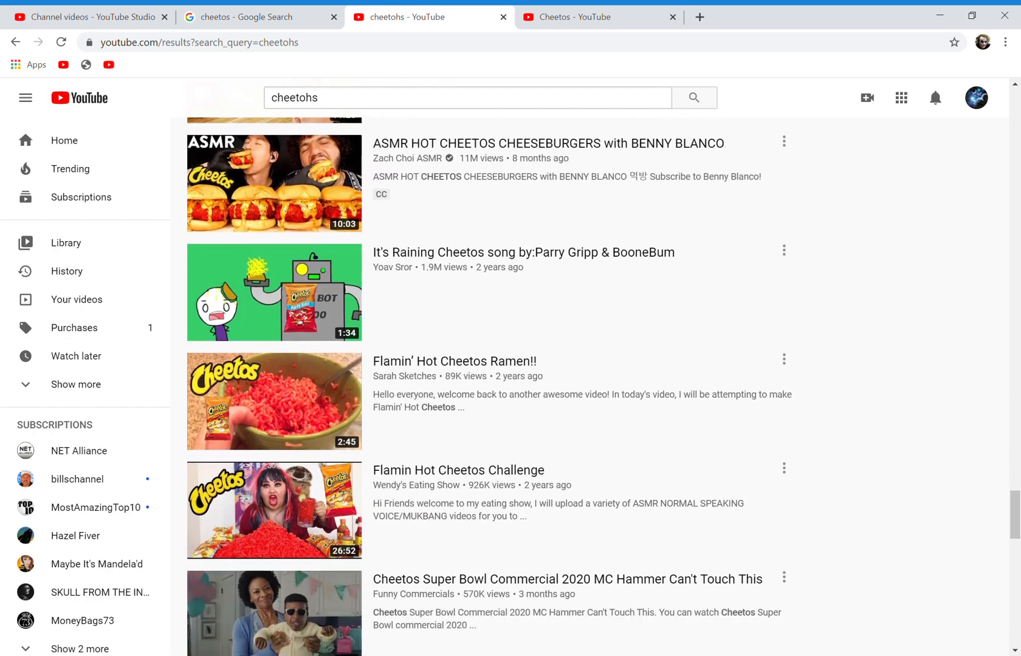
{"action": "scroll", "scroll_direction": "down", "scroll_amount": 3}
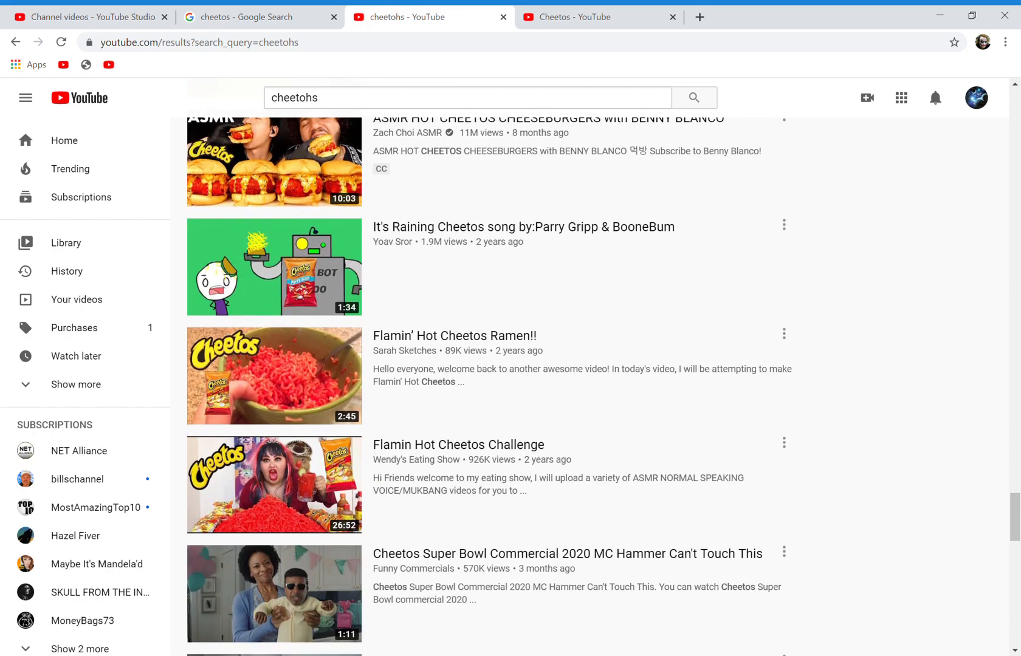
{"action": "scroll", "scroll_direction": "down", "scroll_amount": 3}
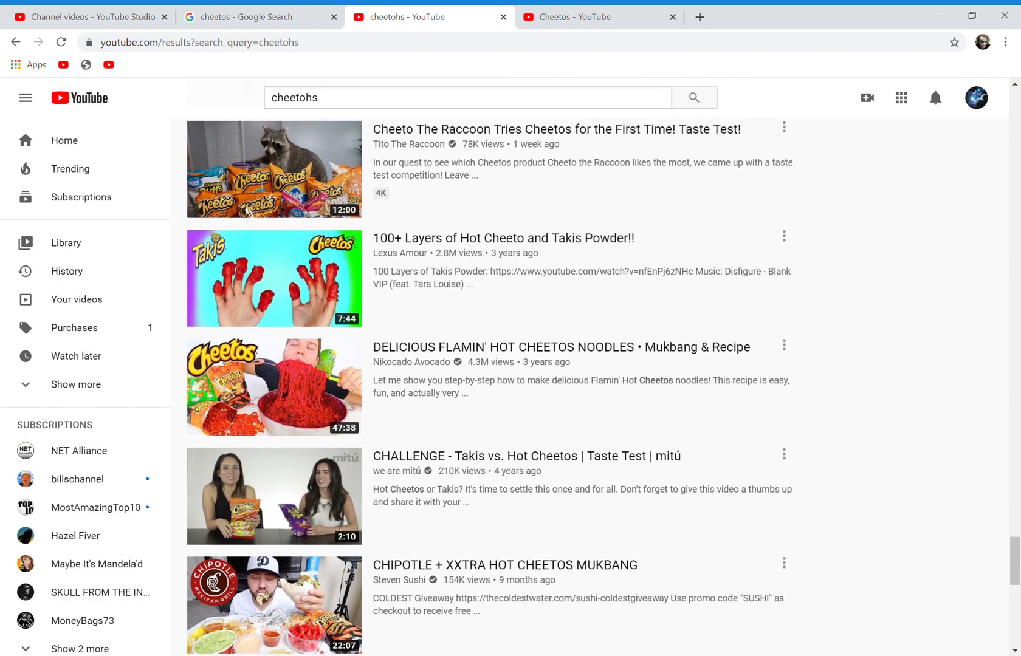
{"action": "scroll", "scroll_direction": "down", "scroll_amount": 3}
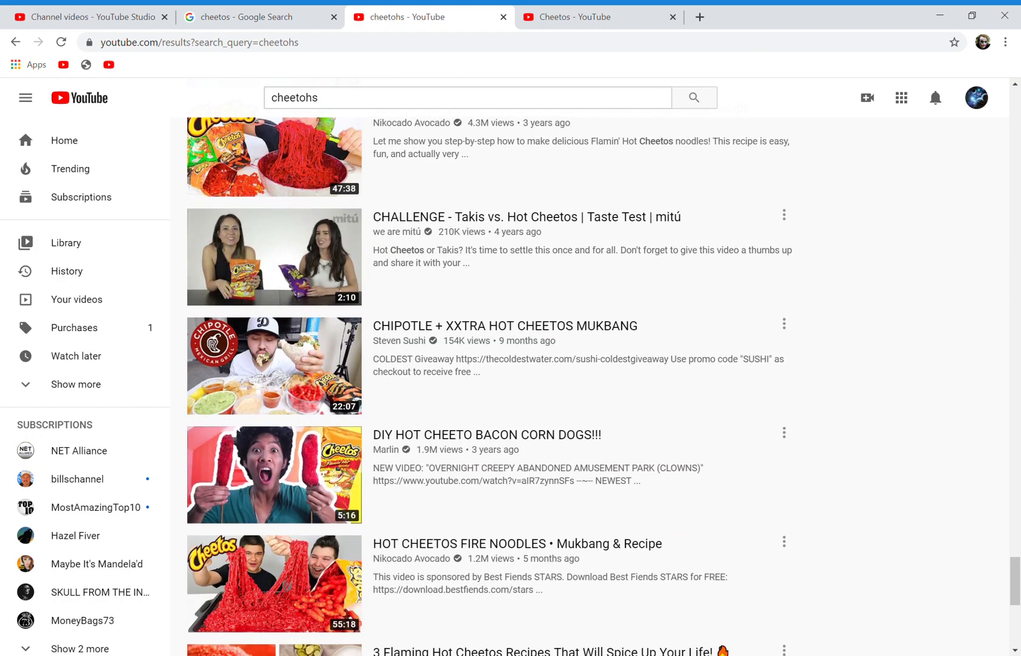
{"action": "scroll", "scroll_direction": "down", "scroll_amount": 3}
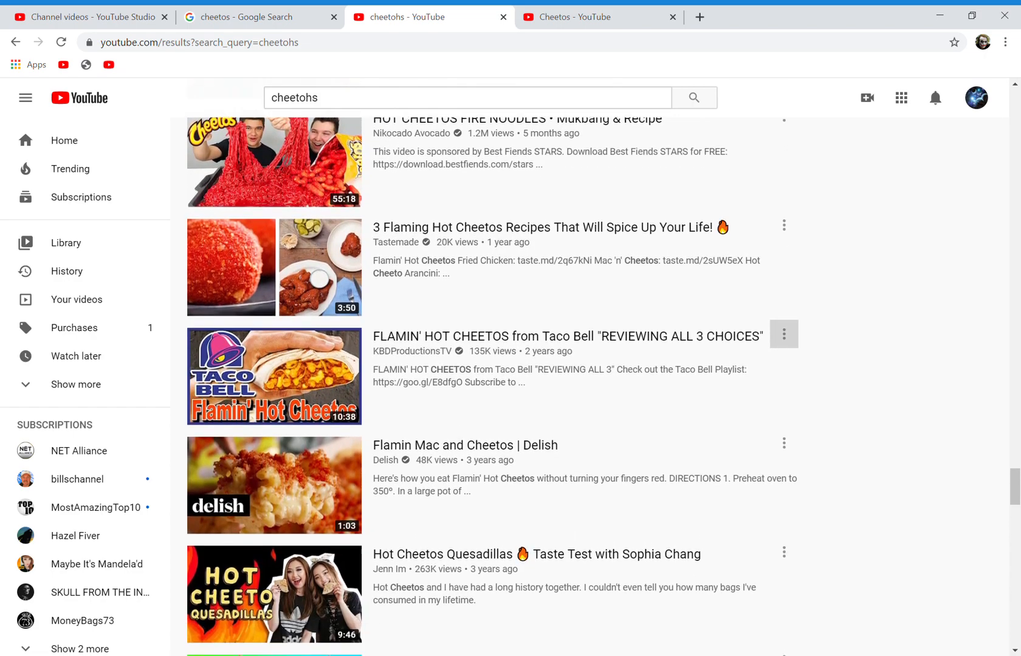
{"action": "scroll", "scroll_direction": "down", "scroll_amount": 3}
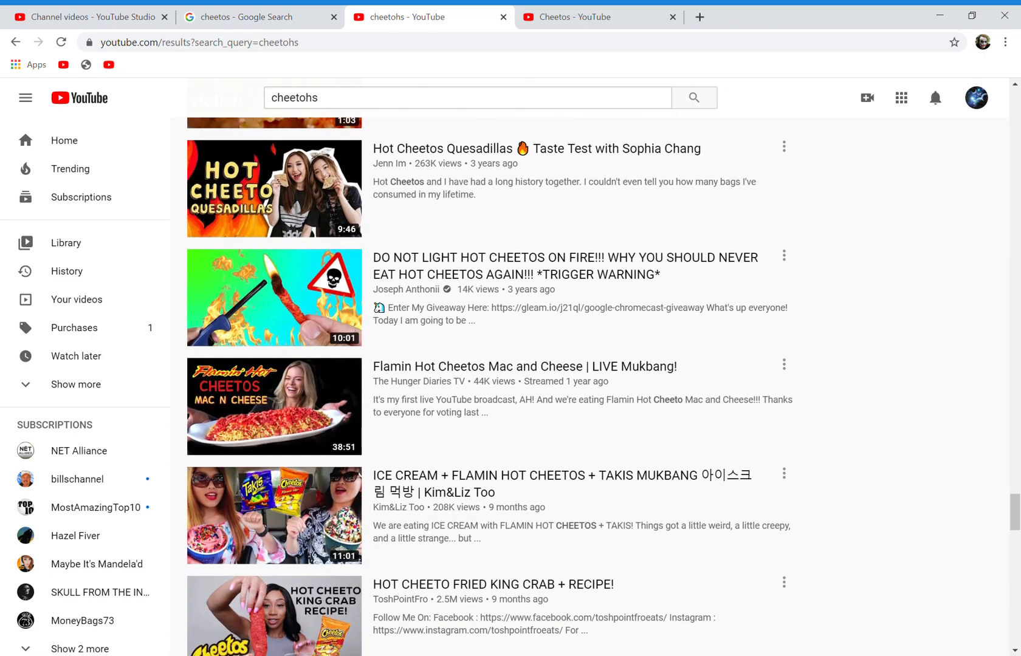
{"action": "scroll", "scroll_direction": "down", "scroll_amount": 3}
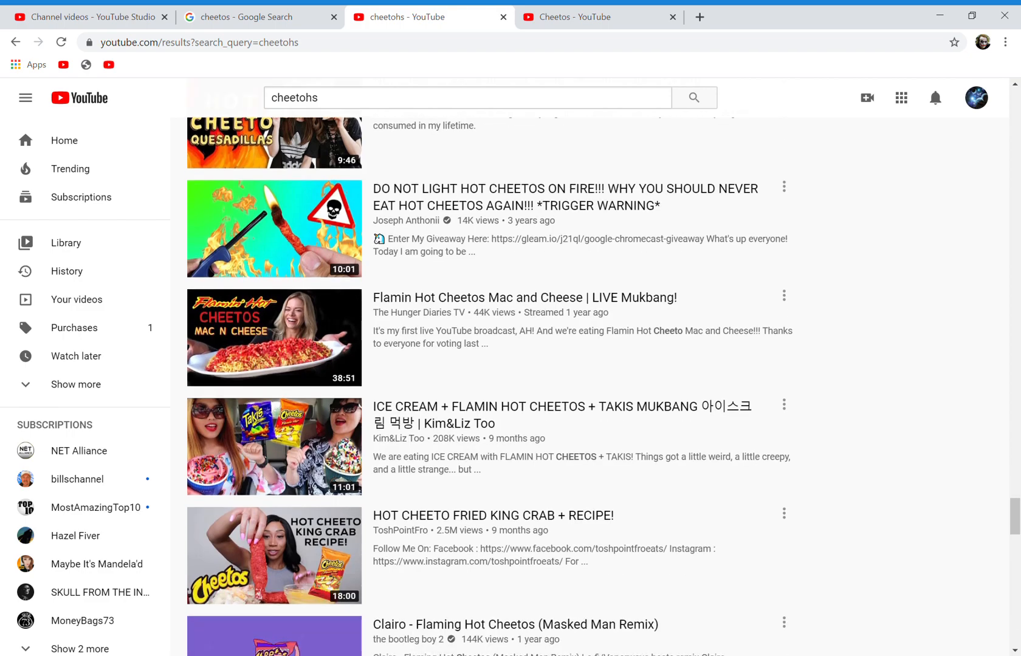
{"action": "scroll", "scroll_direction": "down", "scroll_amount": 3}
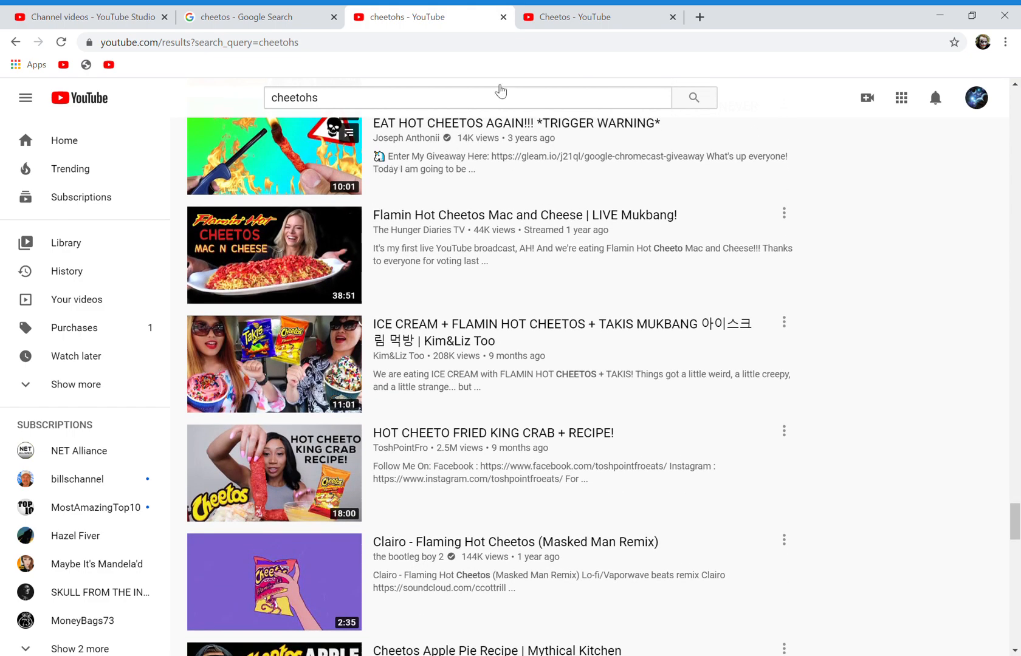
Step: Bring up the official Cheetos channel tab and its Super Bowl video uploads
{"action": "left_click", "coordinate": [596, 17]}
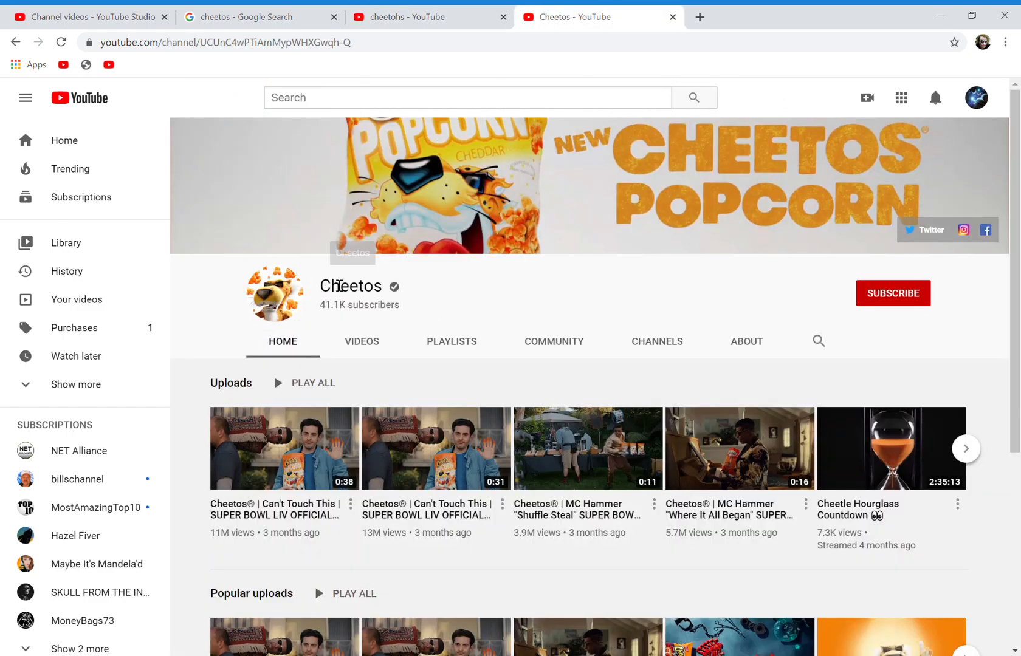
{"action": "mouse_move", "coordinate": [374, 294]}
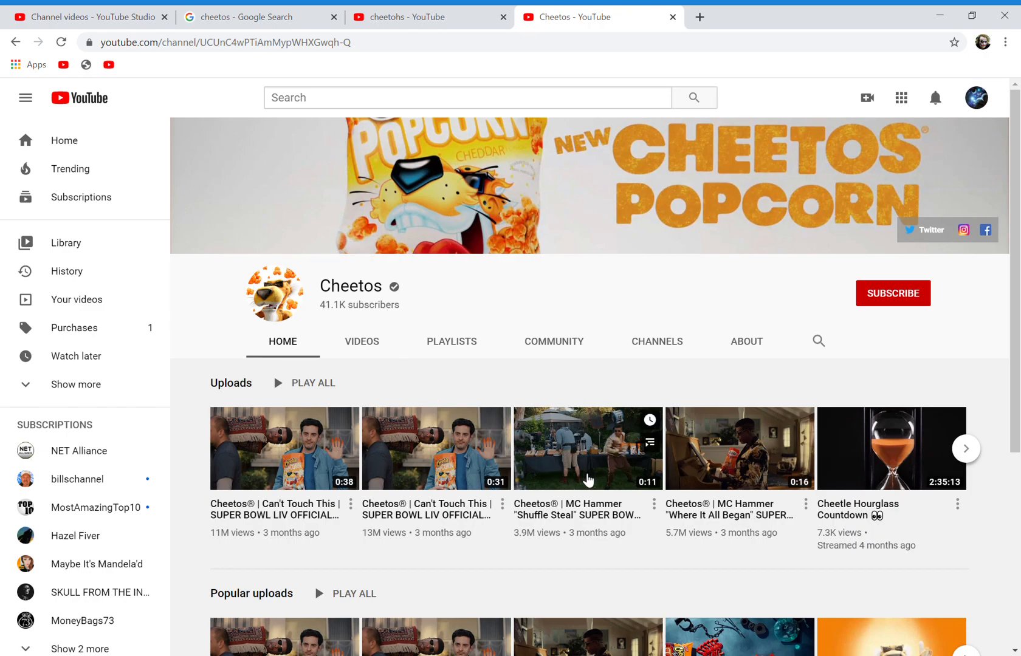
{"action": "mouse_move", "coordinate": [545, 568]}
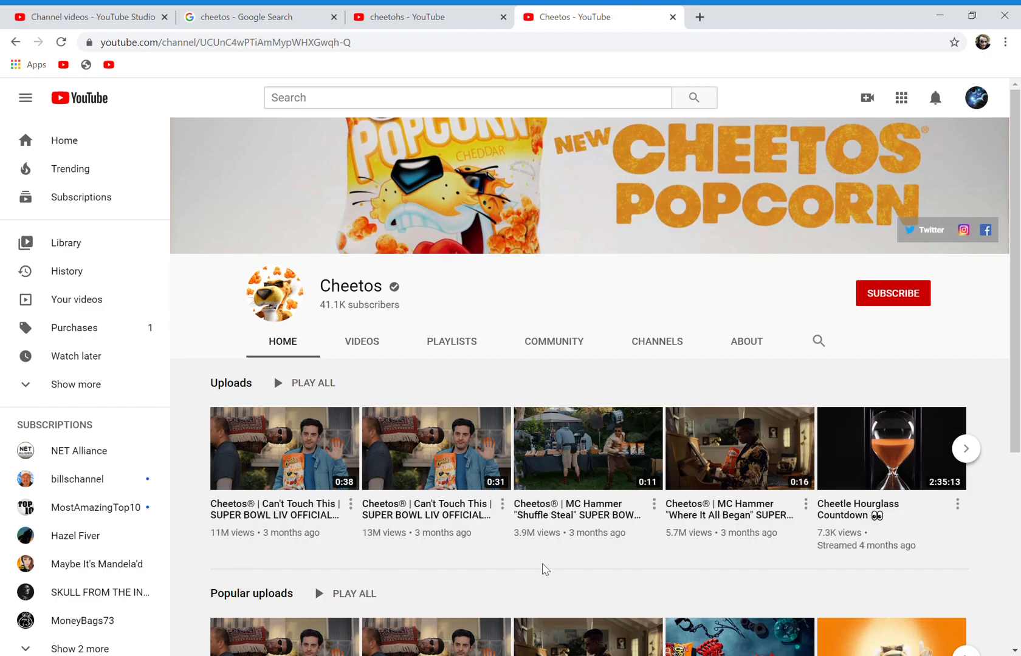
{"action": "mouse_move", "coordinate": [479, 568]}
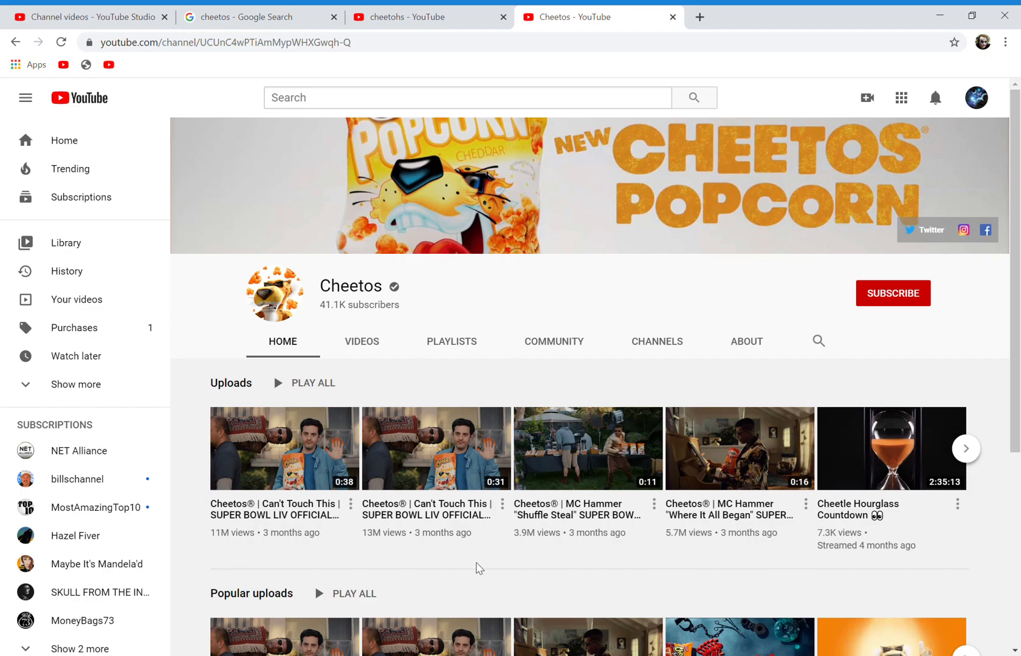
{"action": "scroll", "scroll_direction": "down", "scroll_amount": 3}
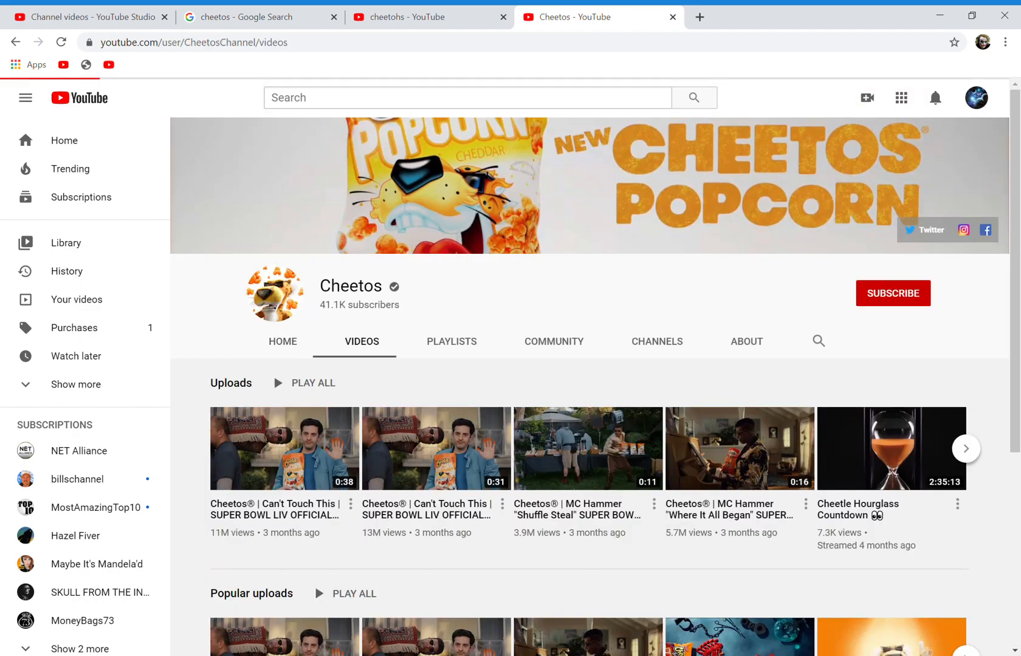
Step: Scroll the Cheetos uploads to the Popcorn ads, Win What You See spots and Halloween videos
{"action": "scroll", "scroll_direction": "down", "scroll_amount": 3}
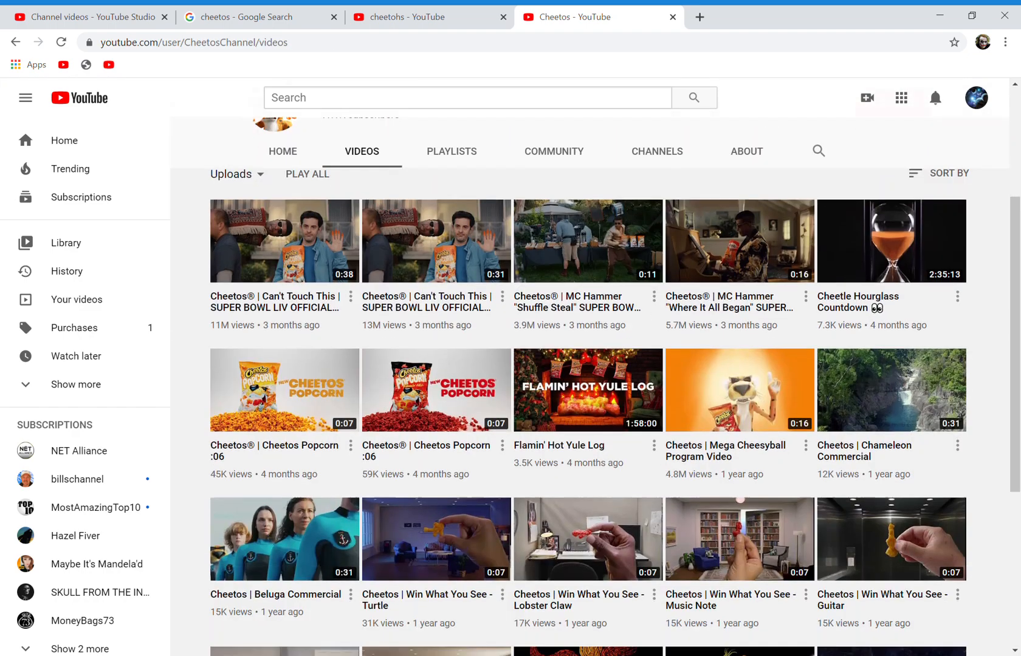
{"action": "scroll", "scroll_direction": "down", "scroll_amount": 3}
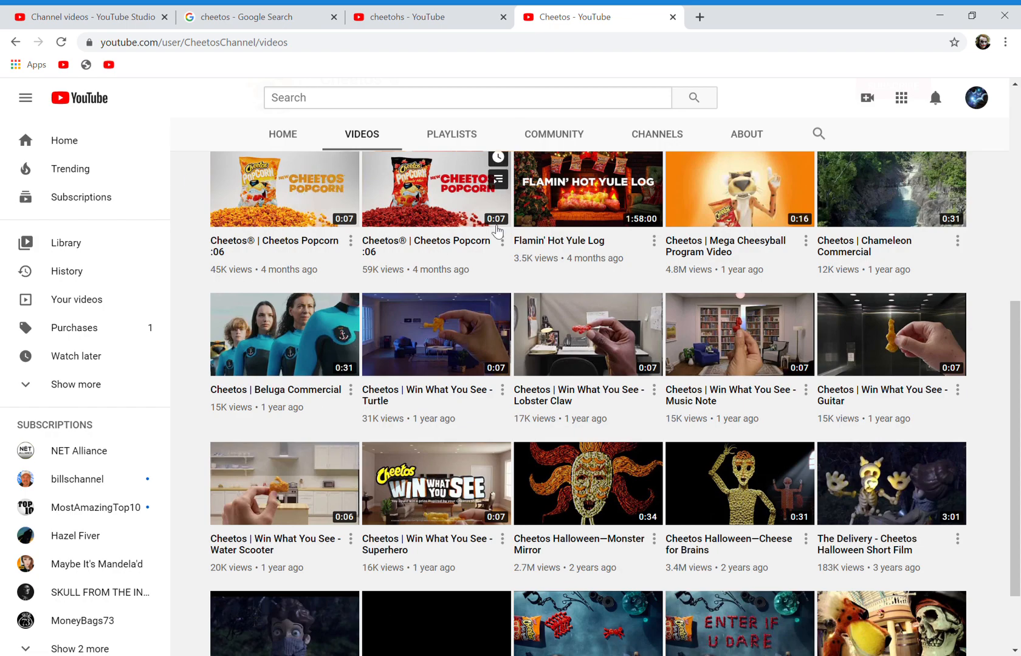
{"action": "mouse_move", "coordinate": [453, 225]}
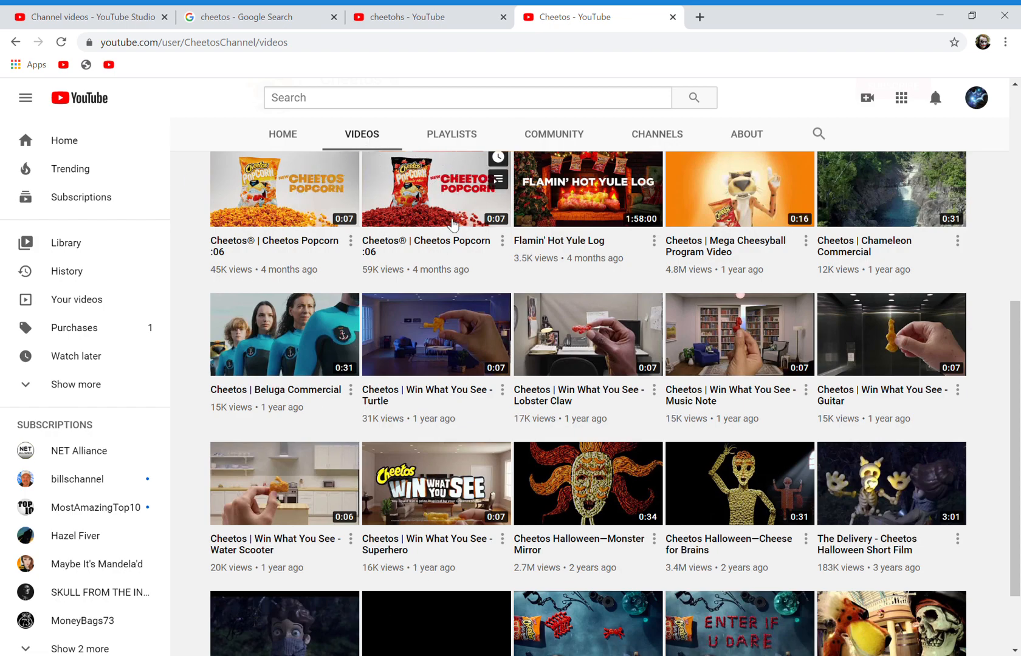
{"action": "mouse_move", "coordinate": [261, 175]}
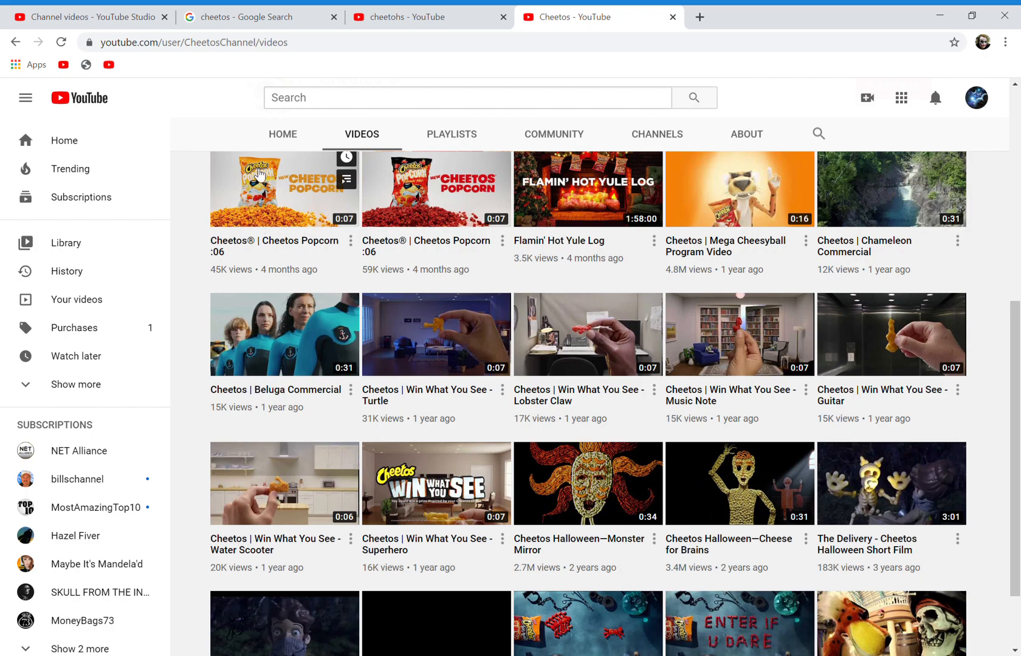
{"action": "mouse_move", "coordinate": [352, 142]}
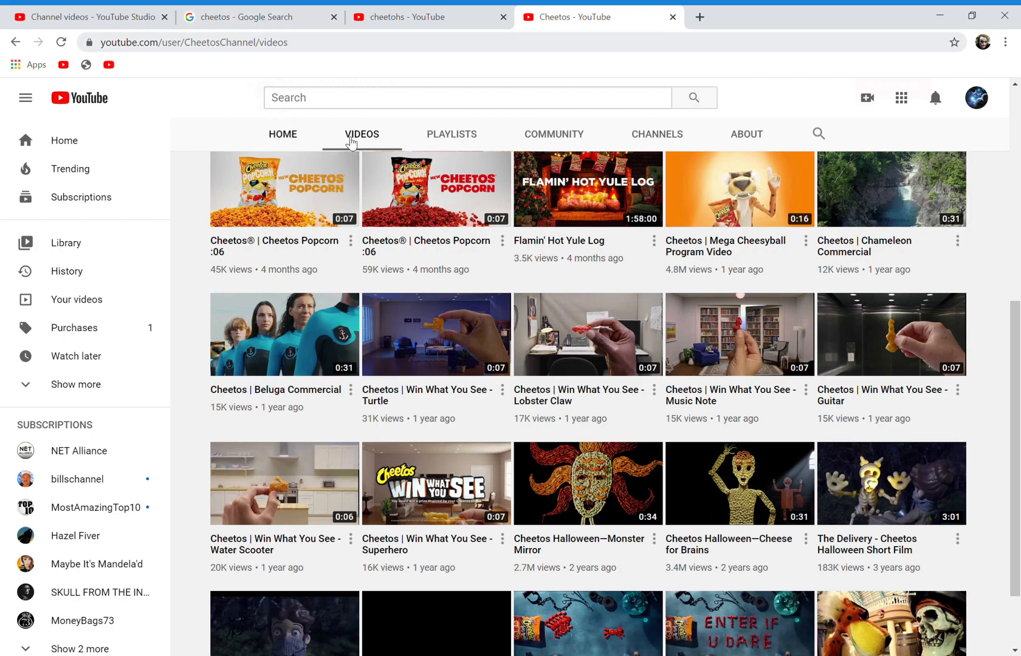